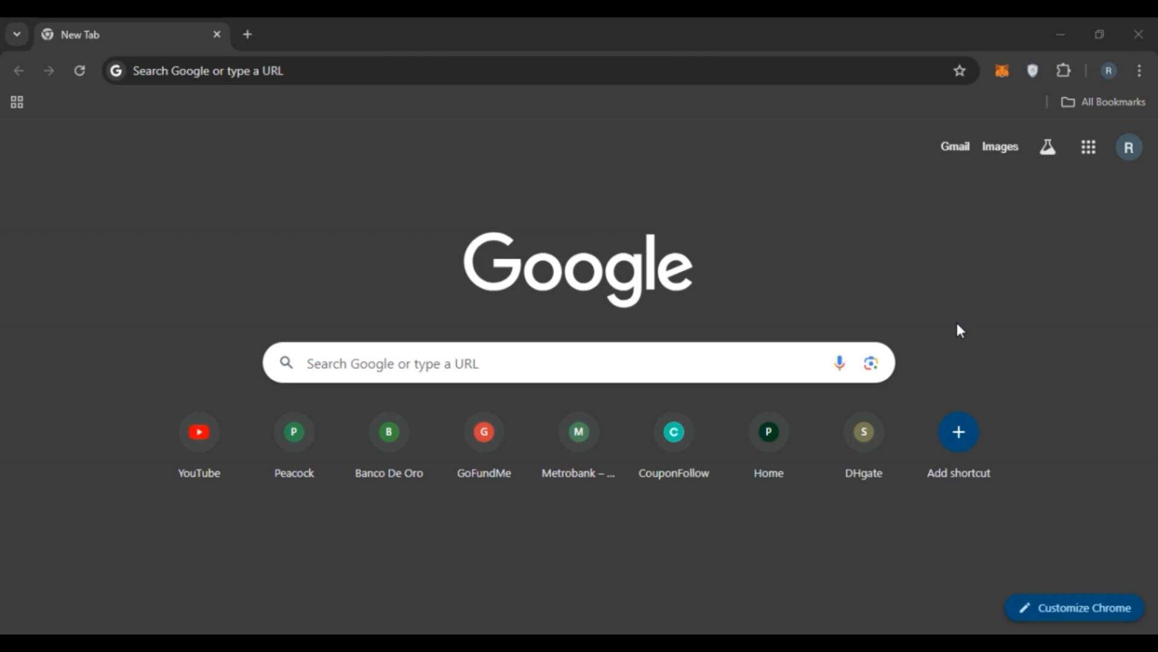
mouse_move(433, 62)
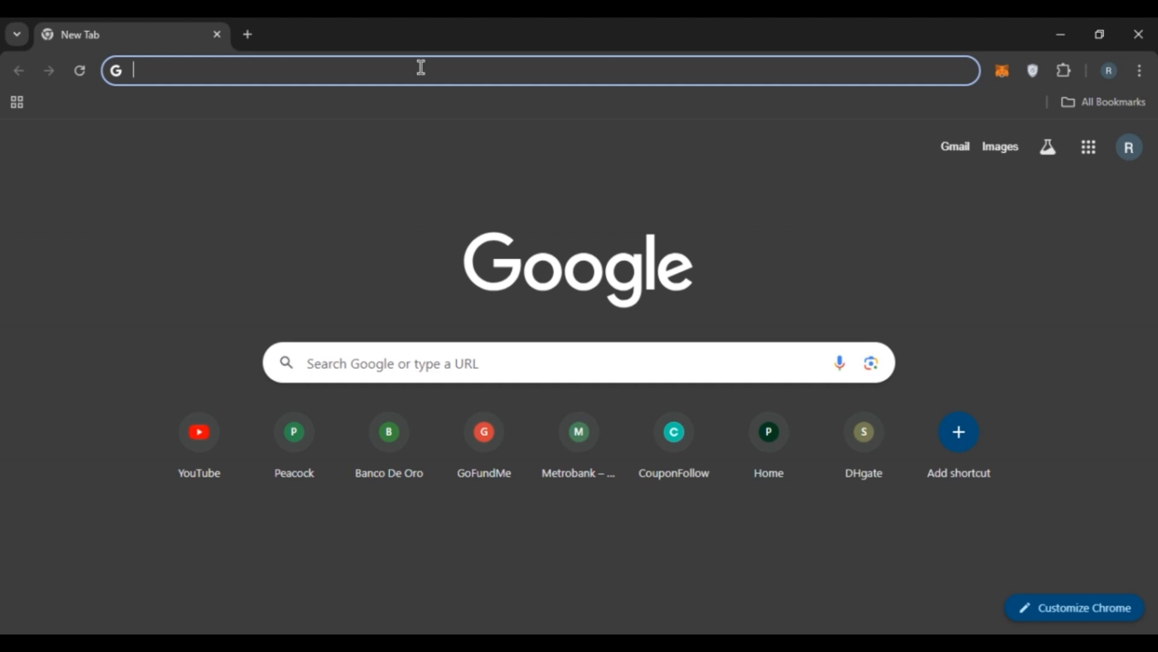
type("mypayroll.")
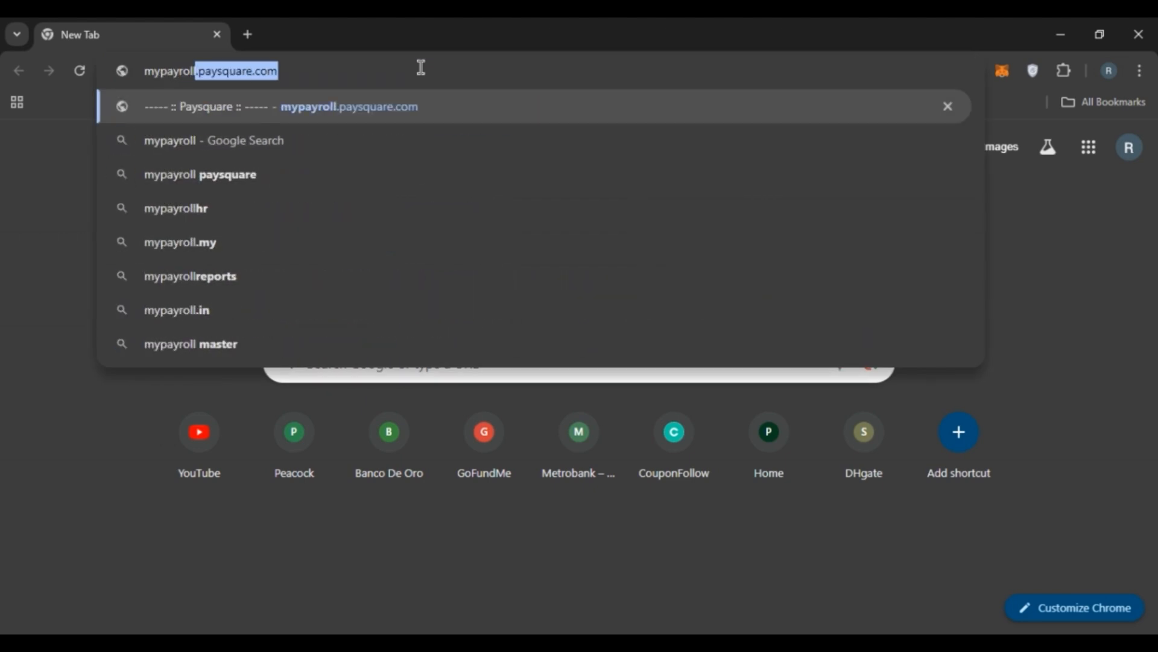
type("paysquare.com")
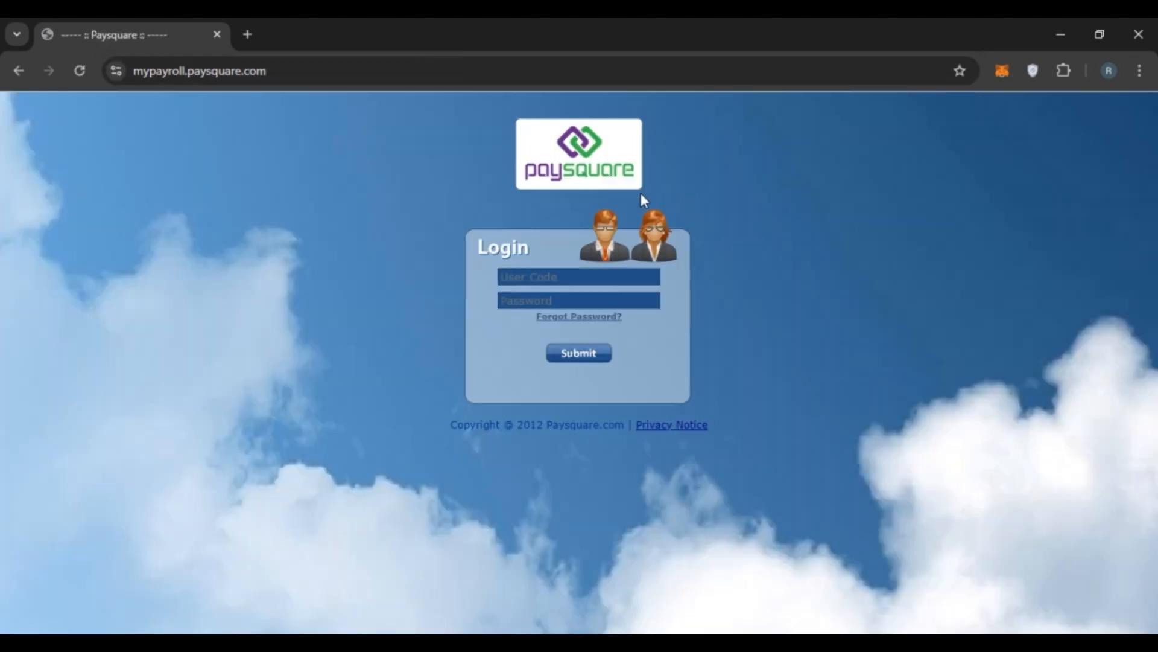
mouse_move(644, 255)
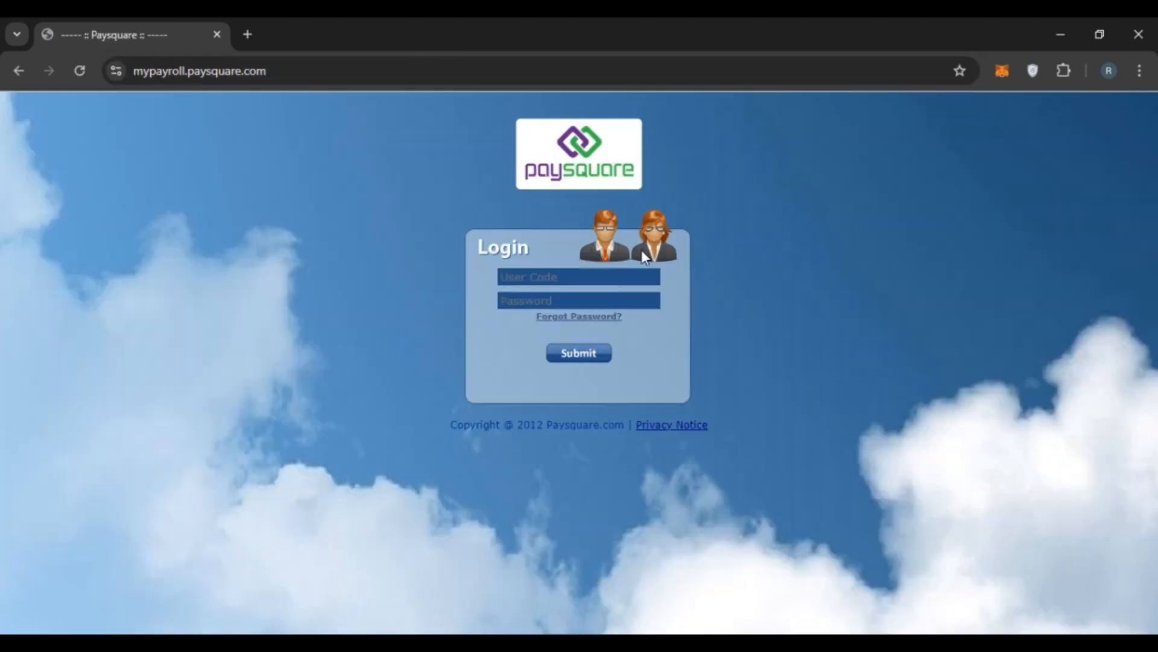
mouse_move(442, 327)
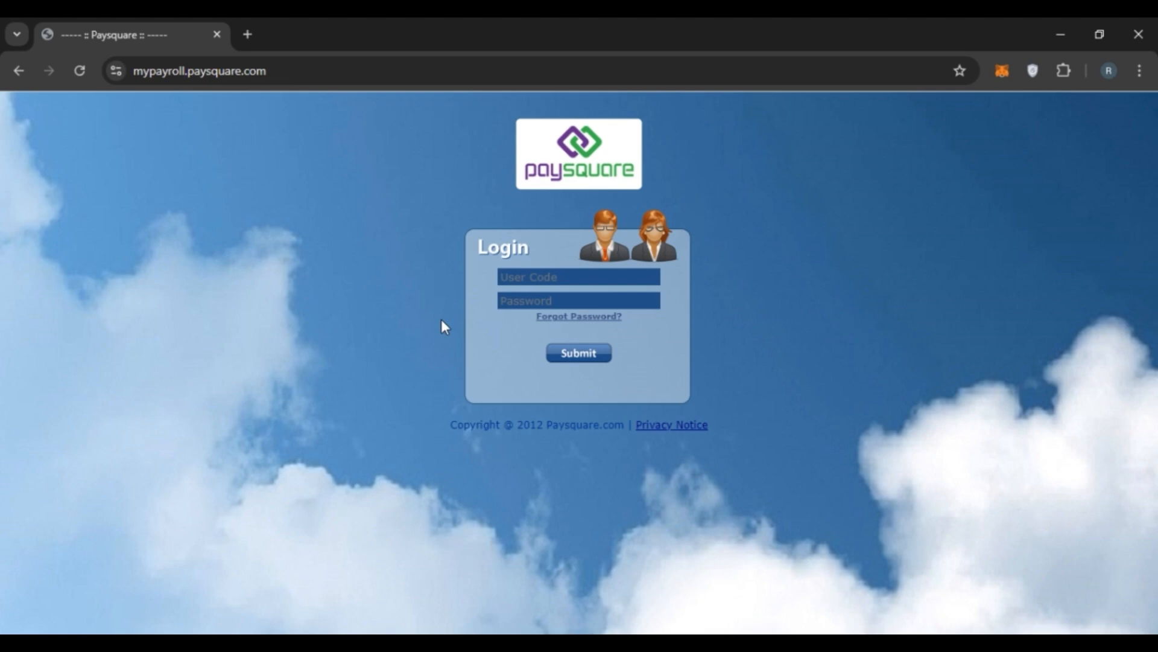
mouse_move(646, 267)
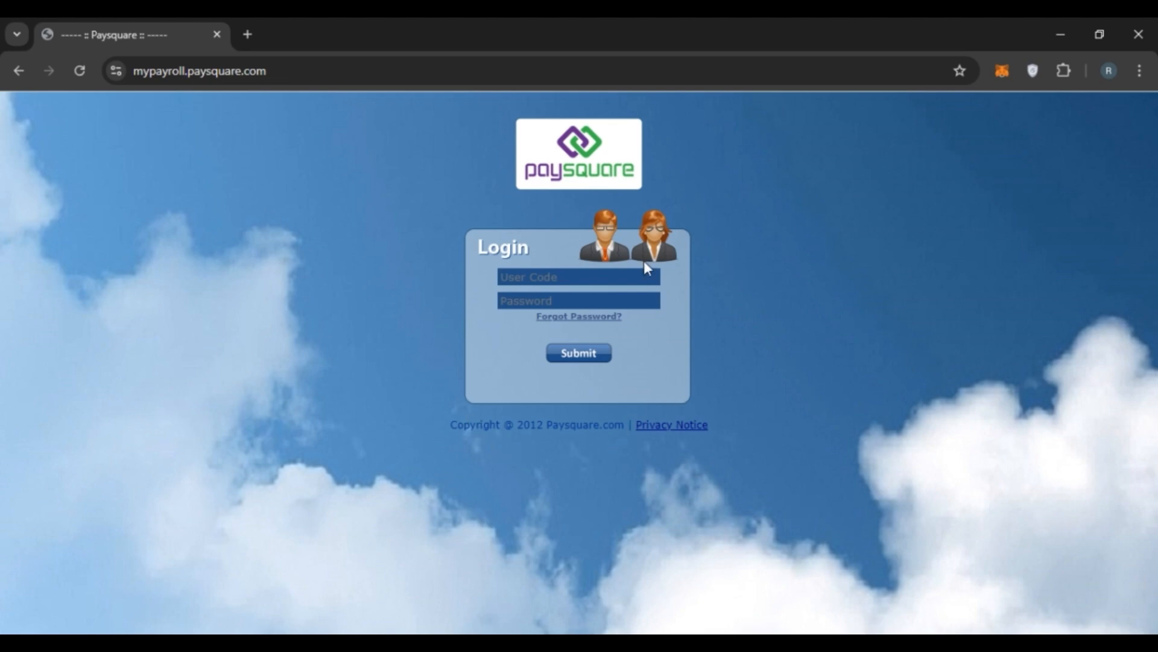
mouse_move(724, 304)
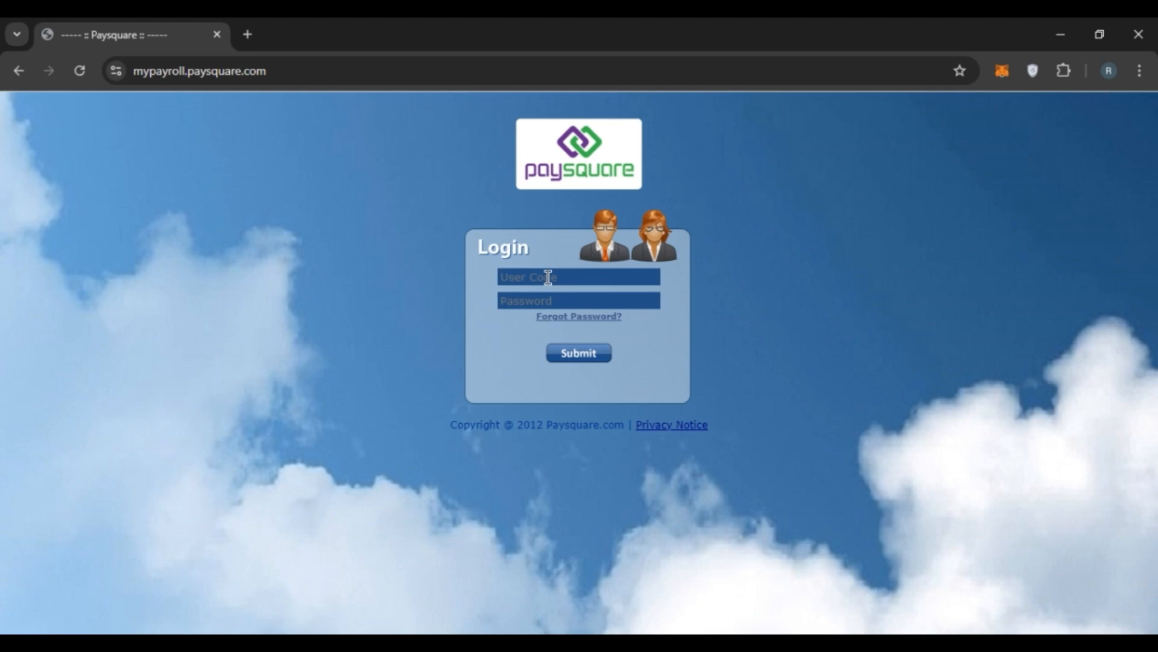
type("6899")
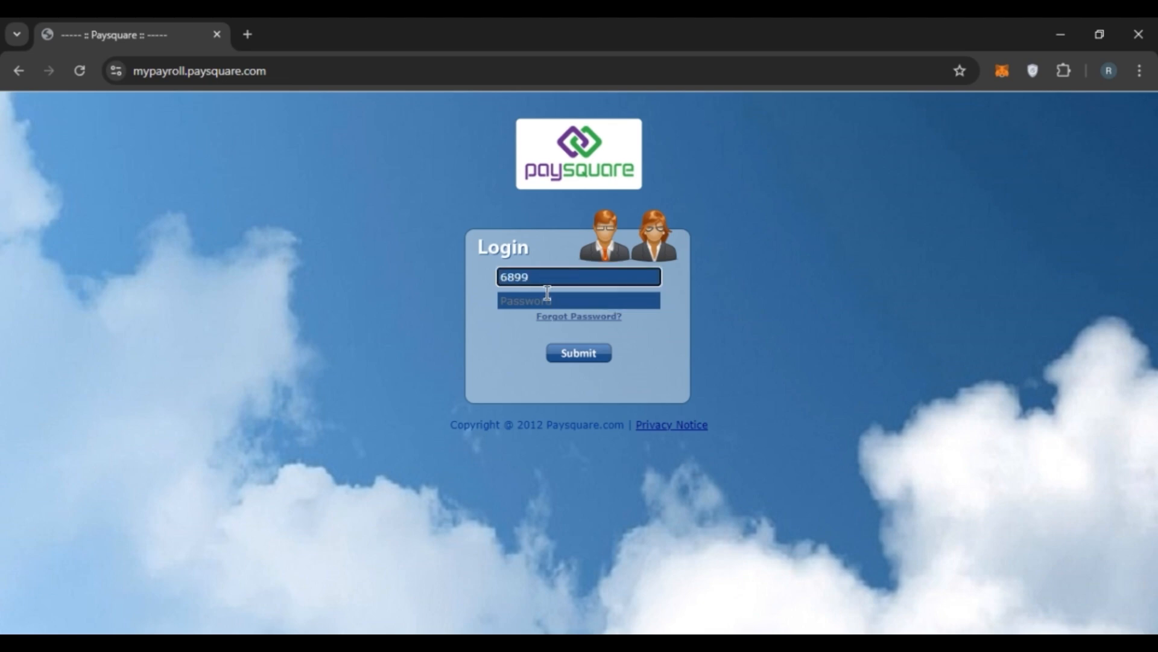
type("•••••")
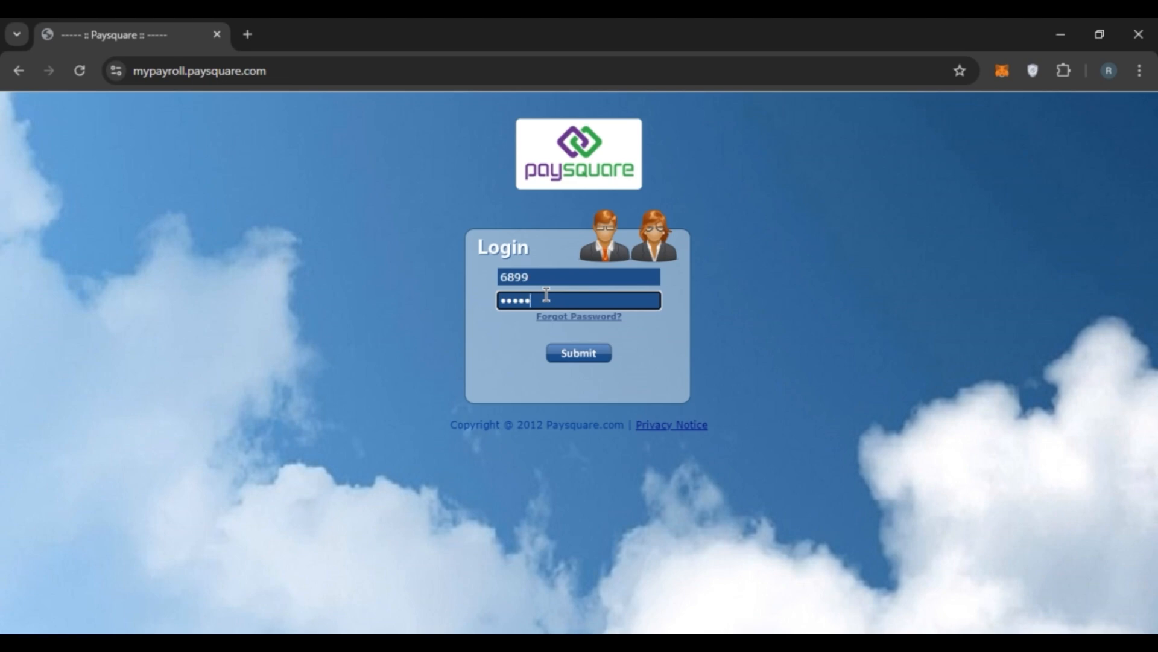
mouse_move(561, 328)
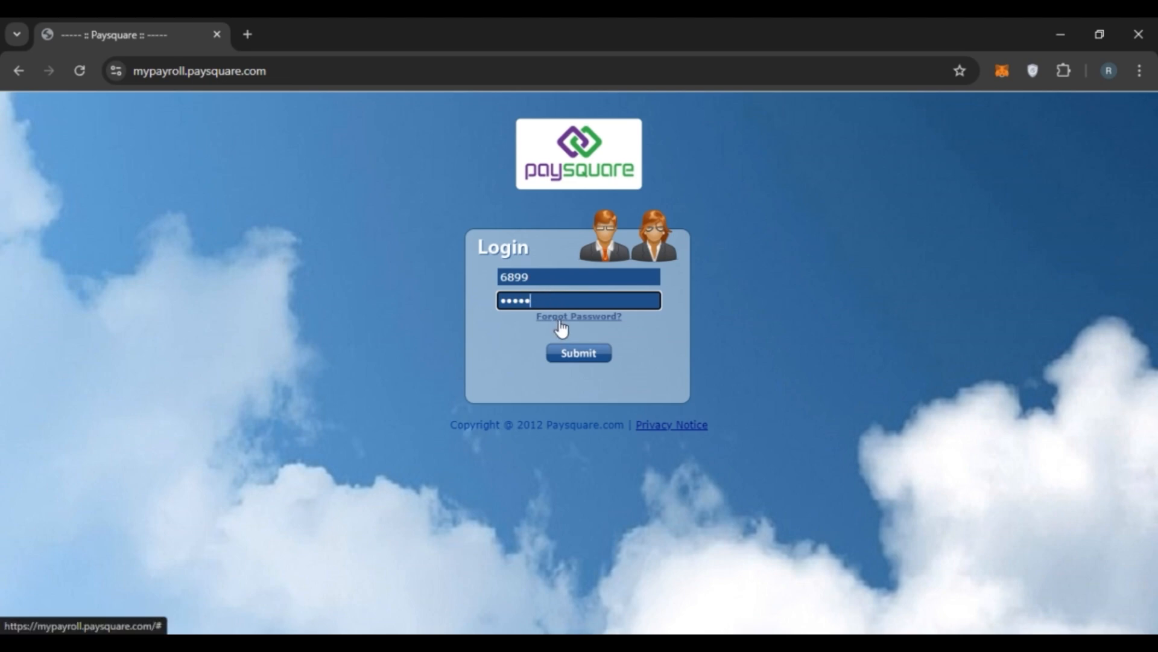
mouse_move(724, 335)
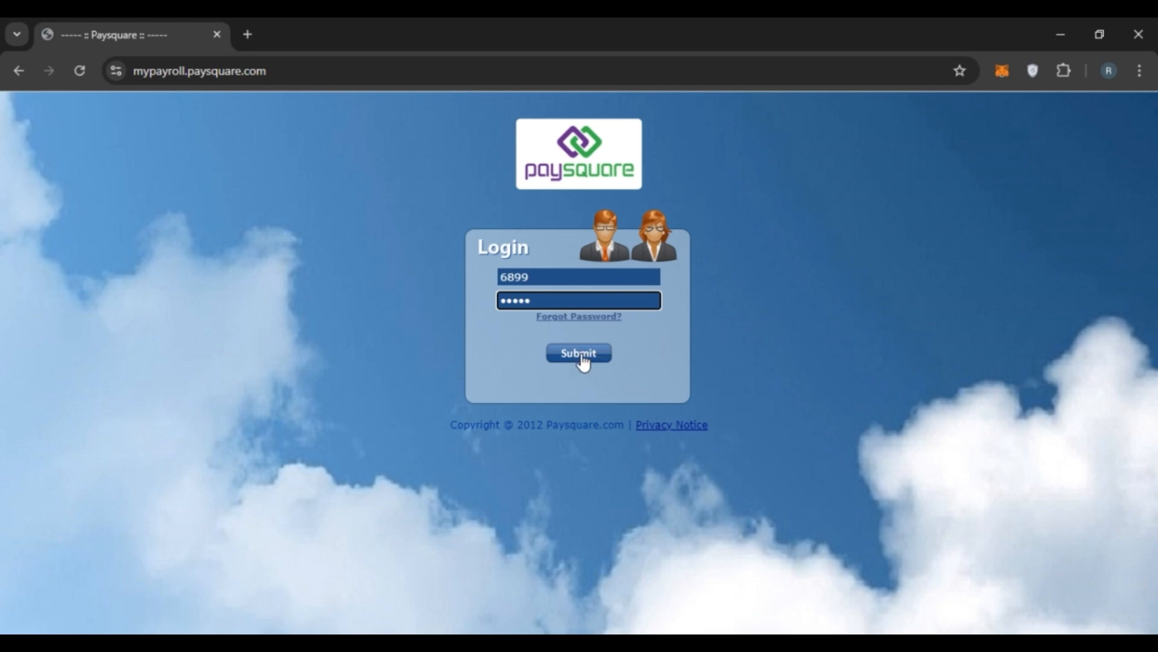
mouse_move(678, 359)
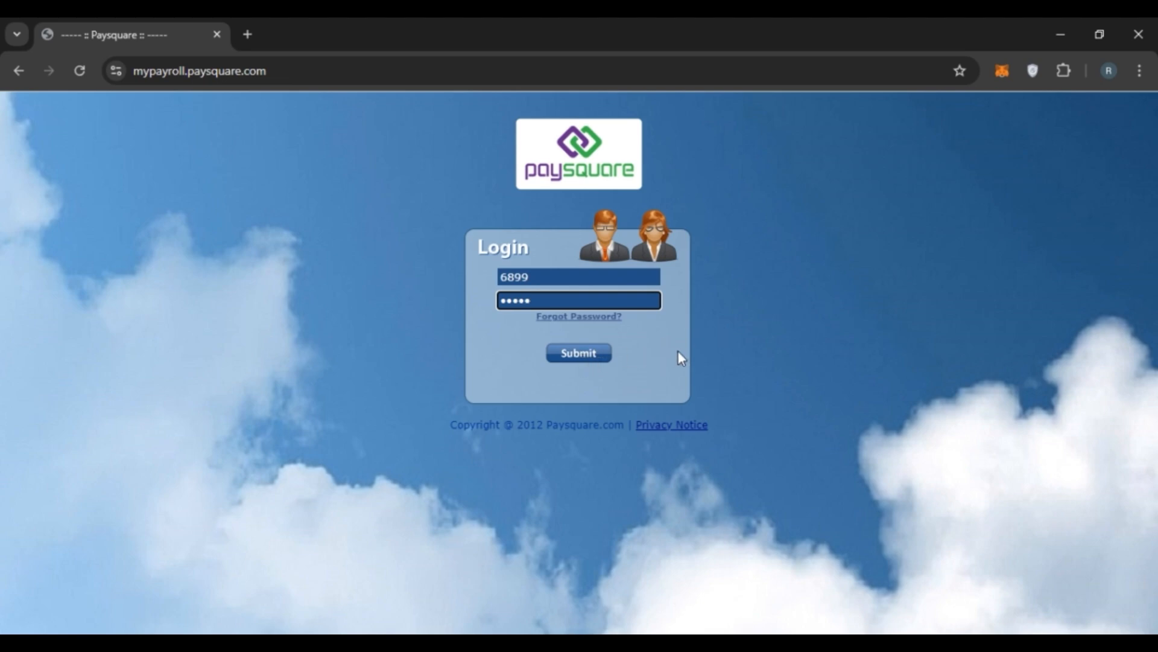